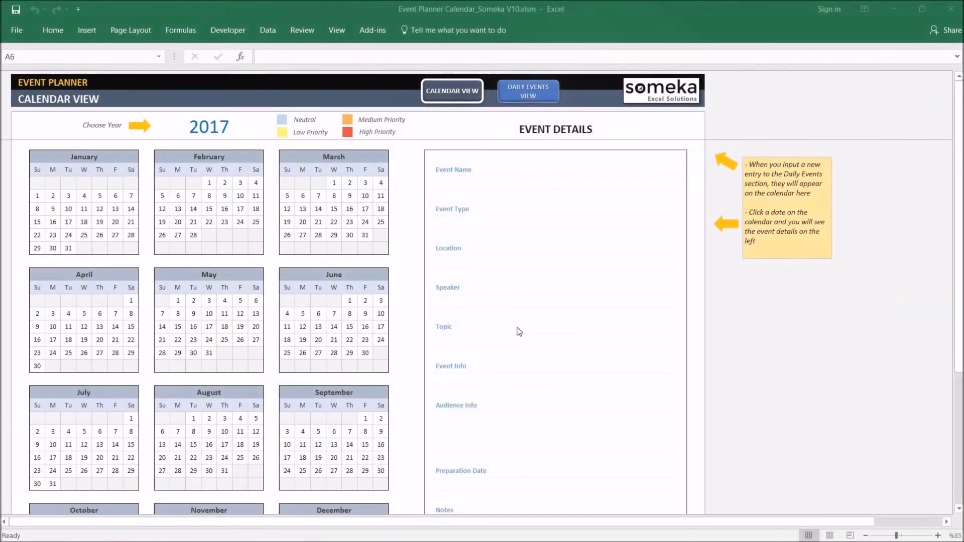
mouse_move(486, 268)
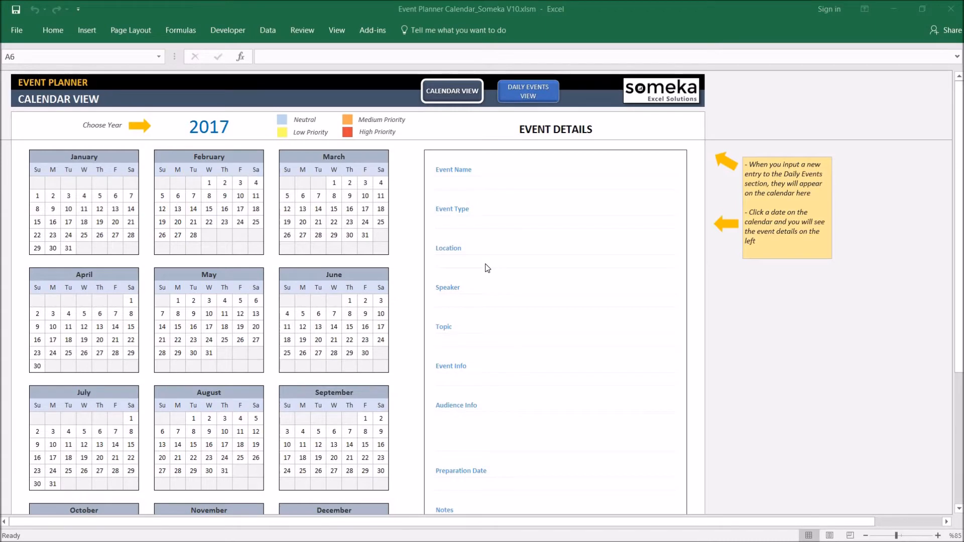
mouse_move(541, 302)
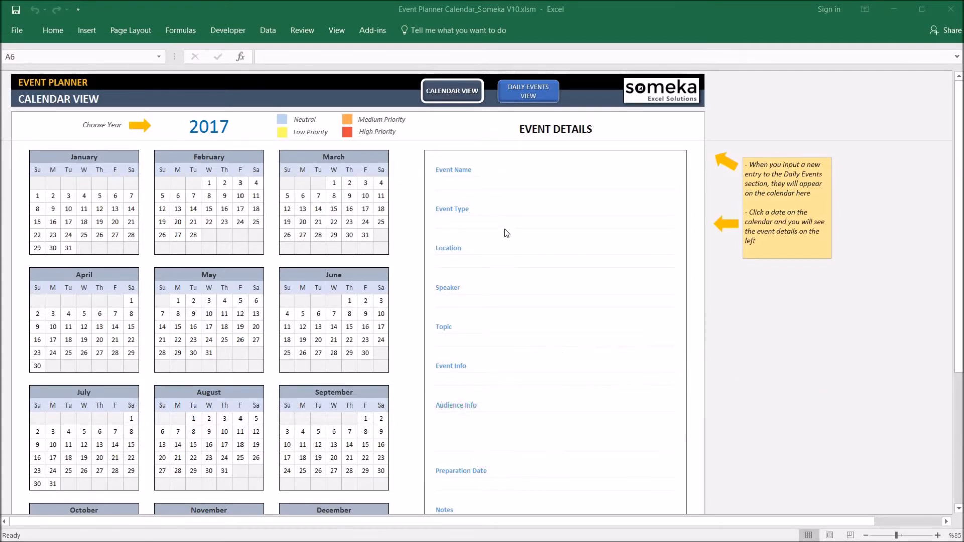
mouse_move(481, 261)
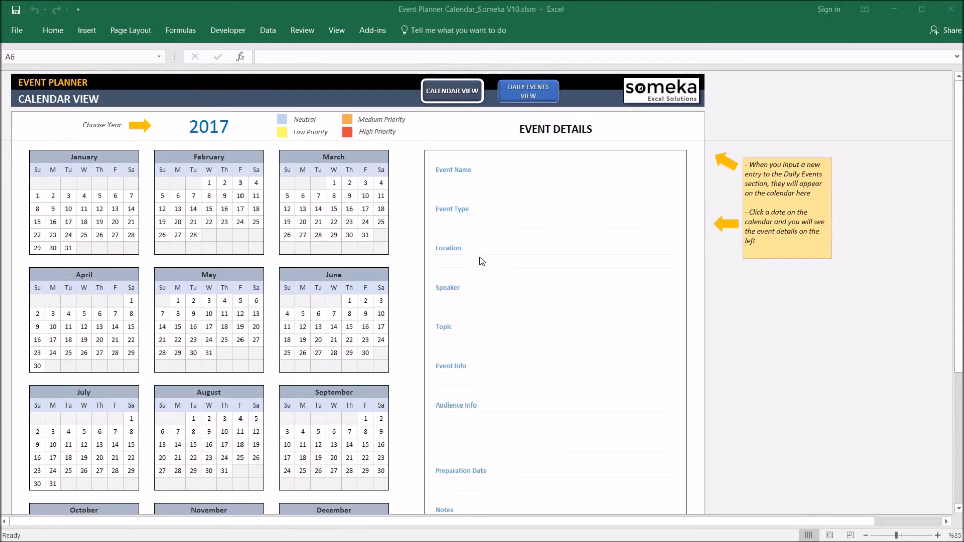
mouse_move(381, 379)
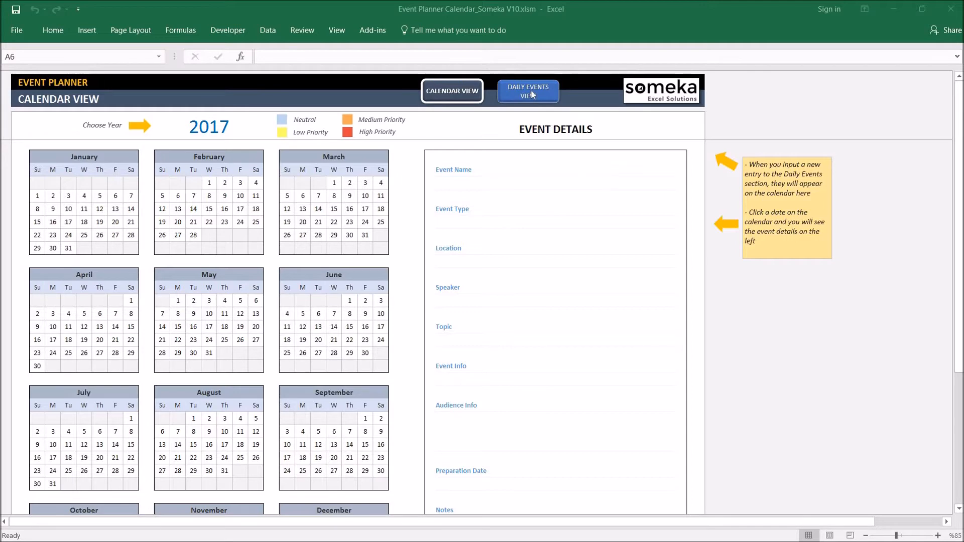
Show the Daily Events view listing all January 2017 dates
left_click(528, 91)
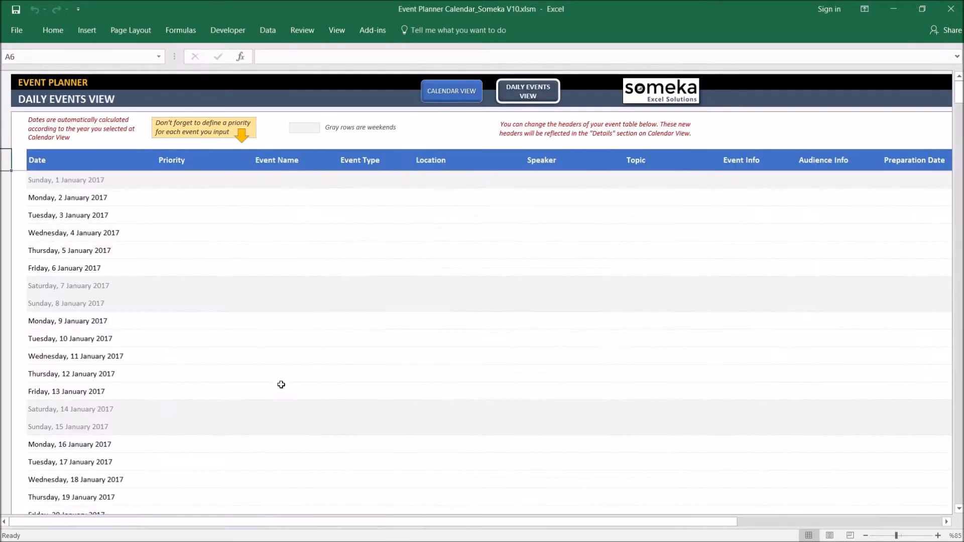
mouse_move(367, 286)
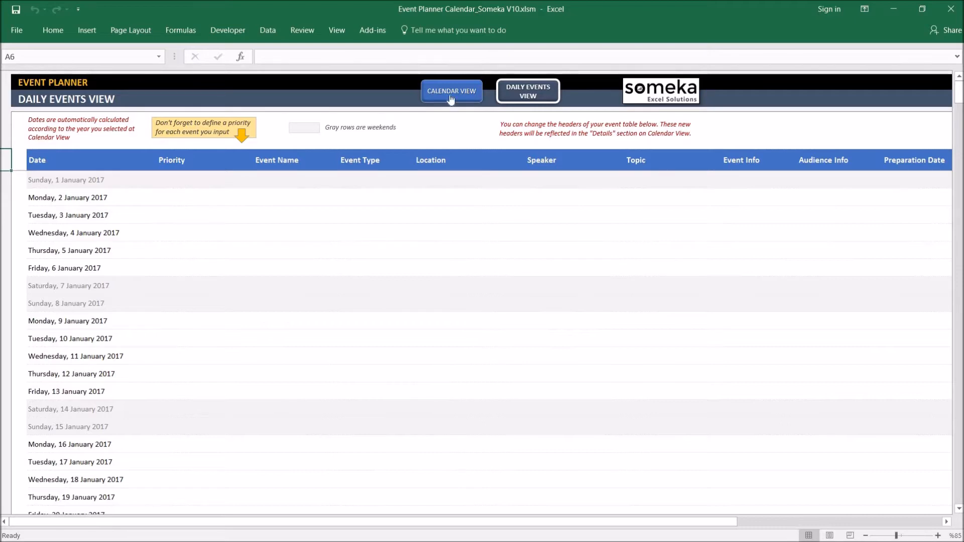
Return to the Calendar View, try other years from the Choose Year list, then set 2017 again
left_click(450, 92)
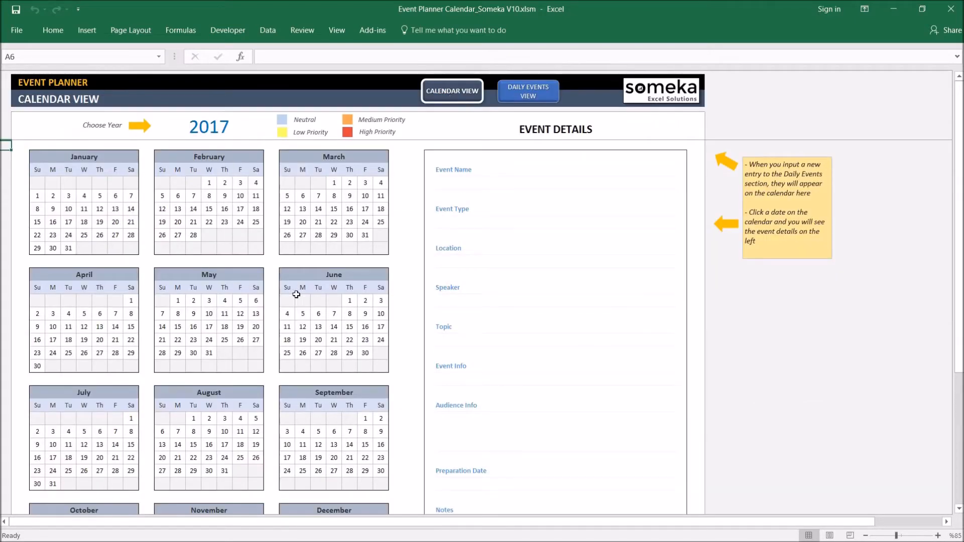
mouse_move(220, 125)
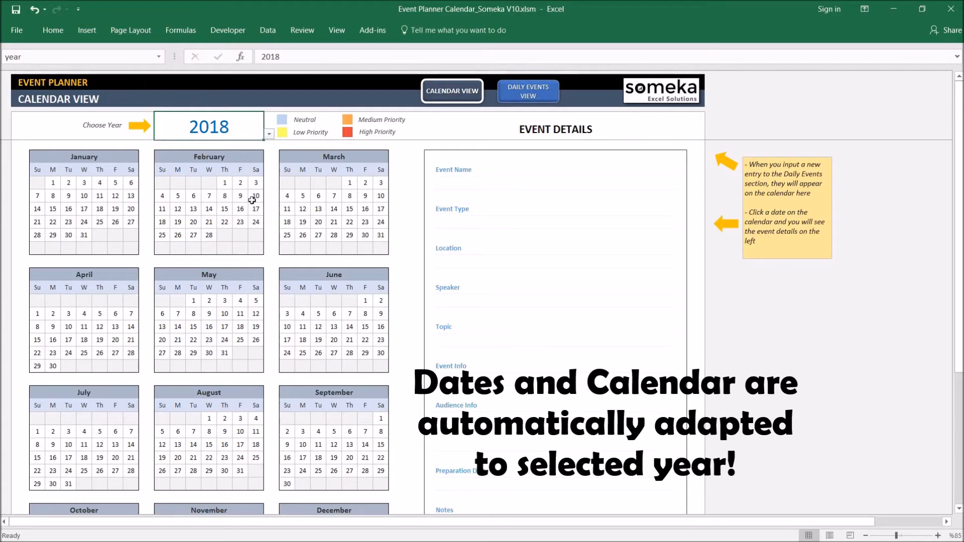
left_click(268, 133)
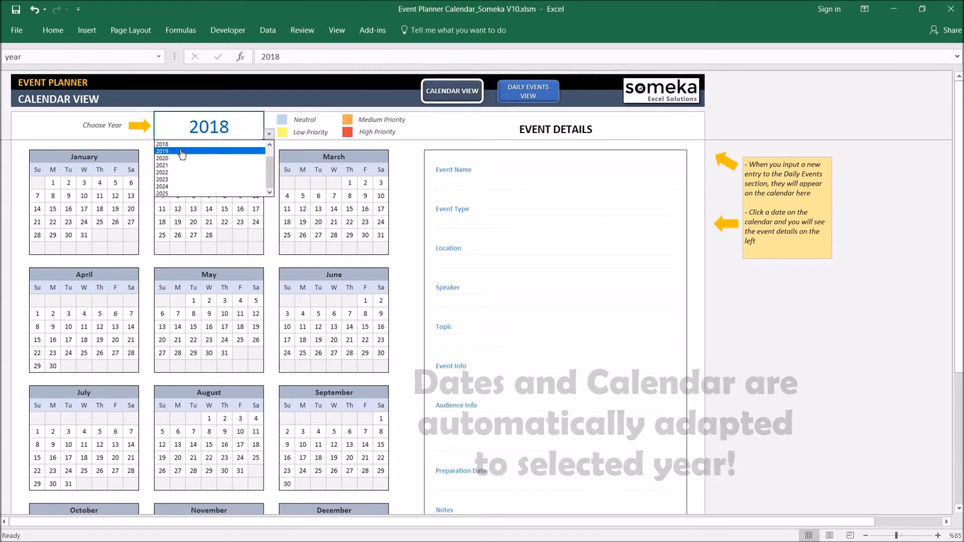
left_click(162, 152)
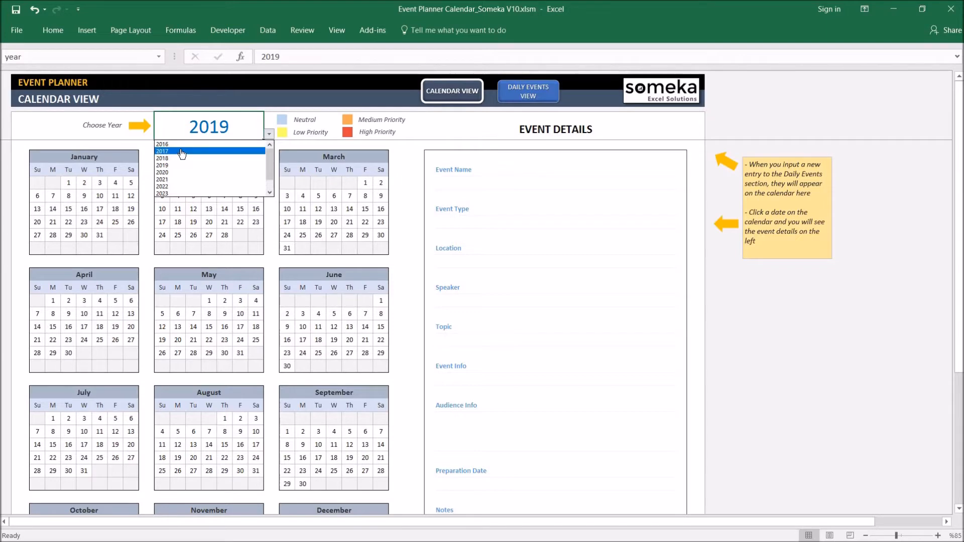
left_click(182, 151)
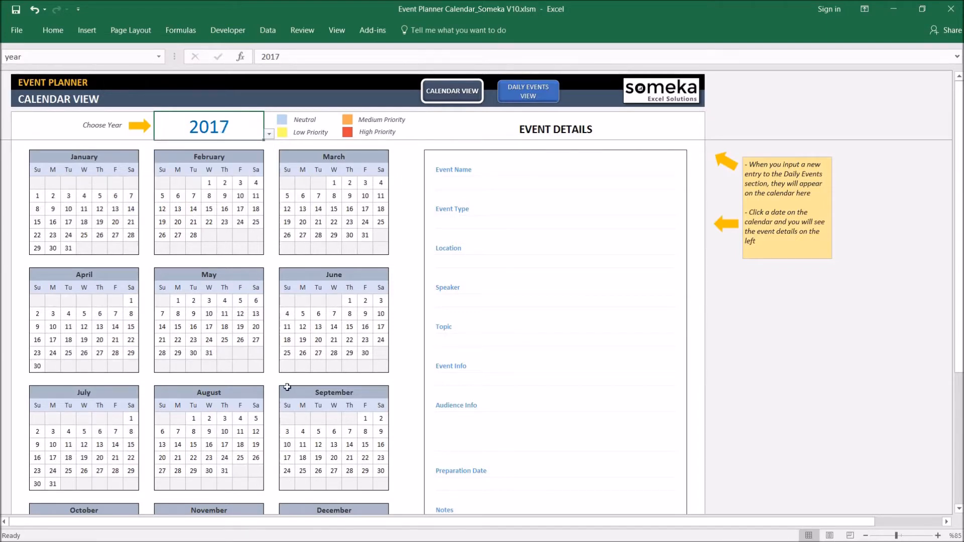
mouse_move(451, 247)
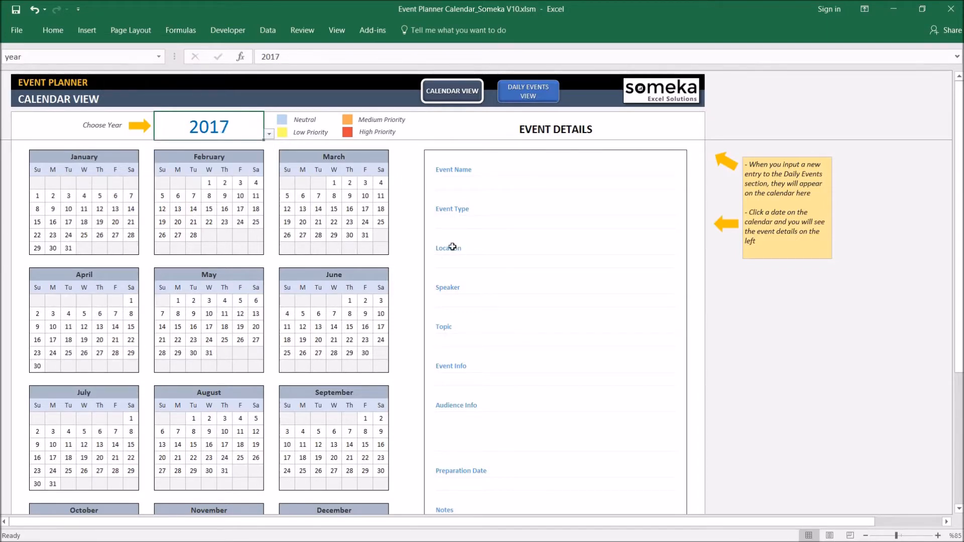
Enter Sales Meeting (New York, 4 January) and Sales Meeting 2 (Las Vegas, 11 January) with priorities
left_click(527, 92)
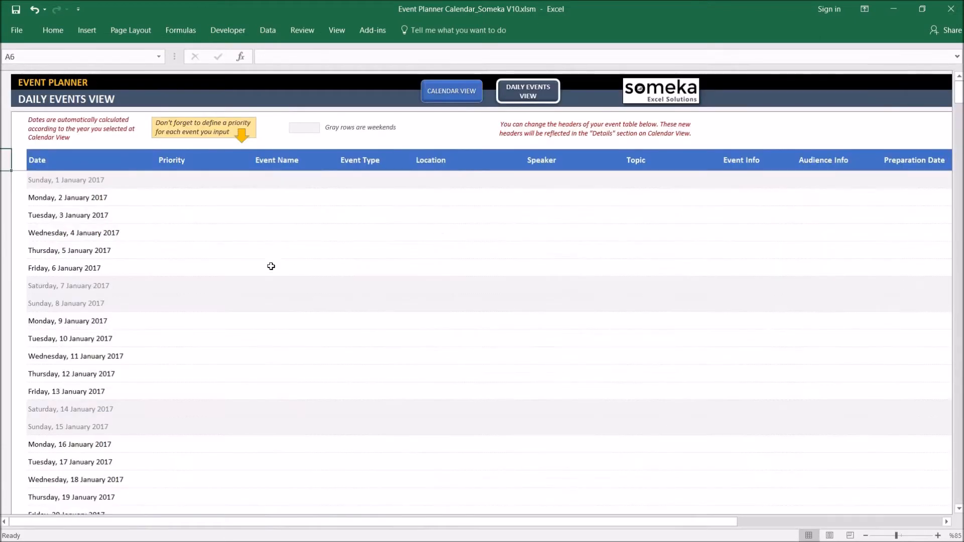
left_click(205, 232)
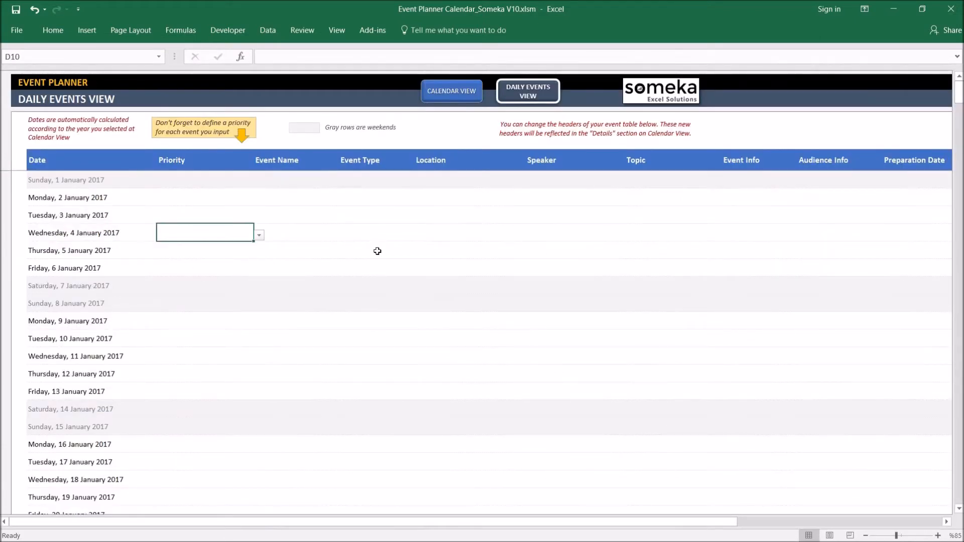
type("Sales Meeti")
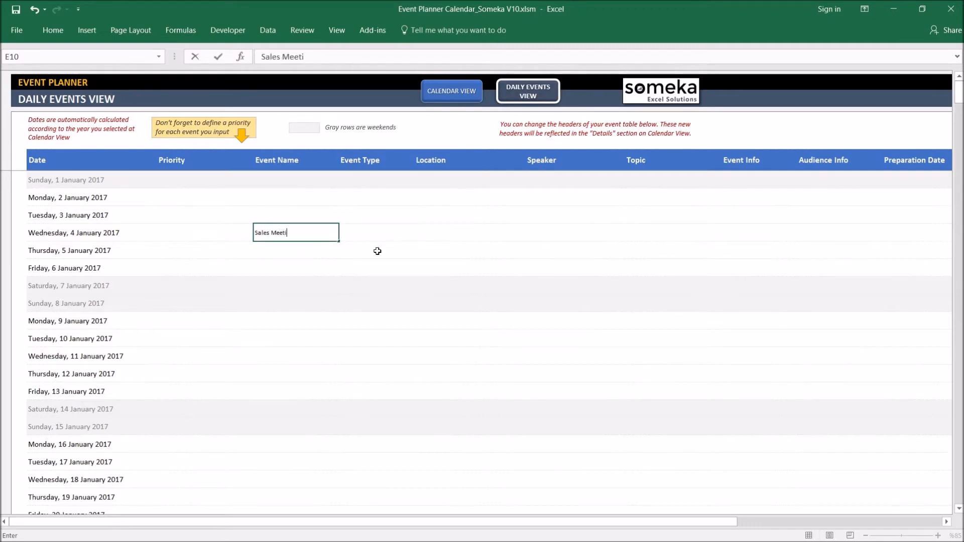
type("New York")
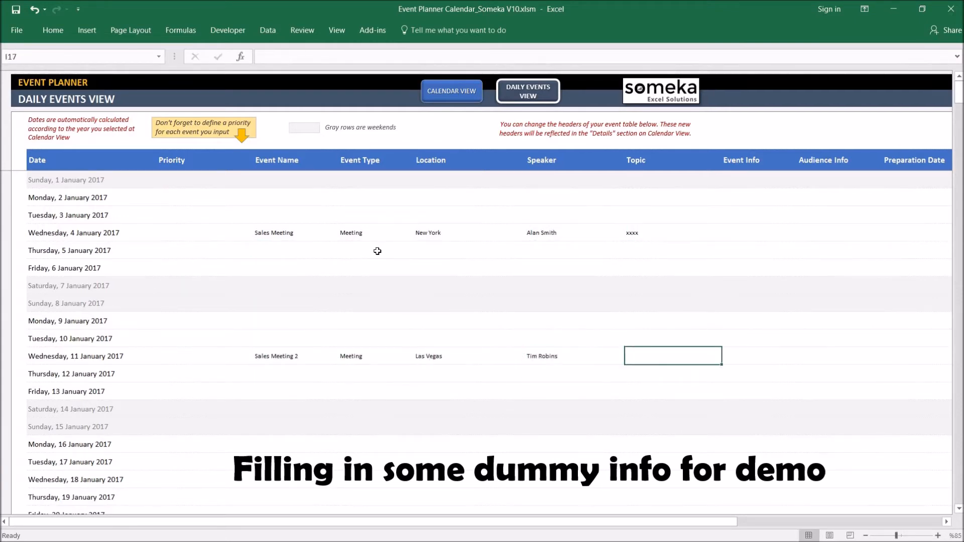
type("YYYYY")
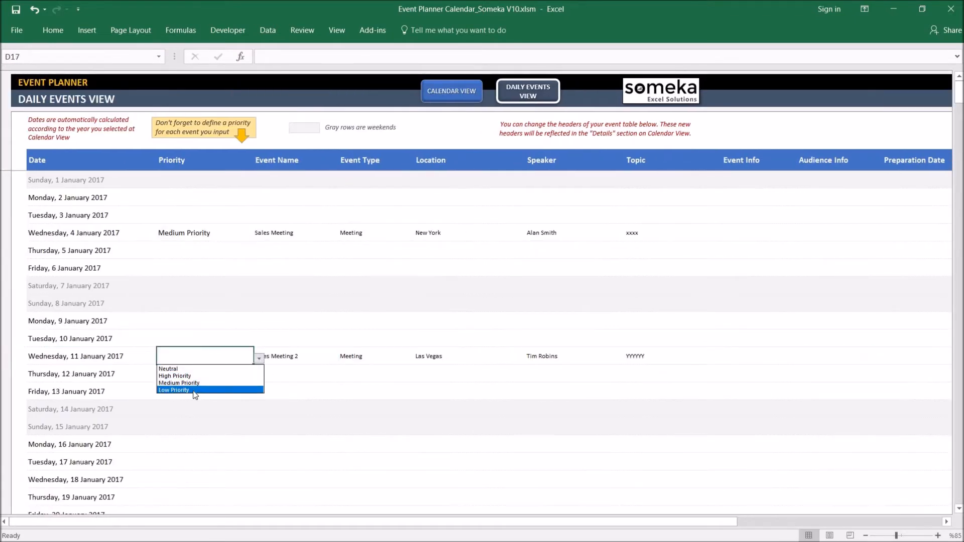
left_click(451, 90)
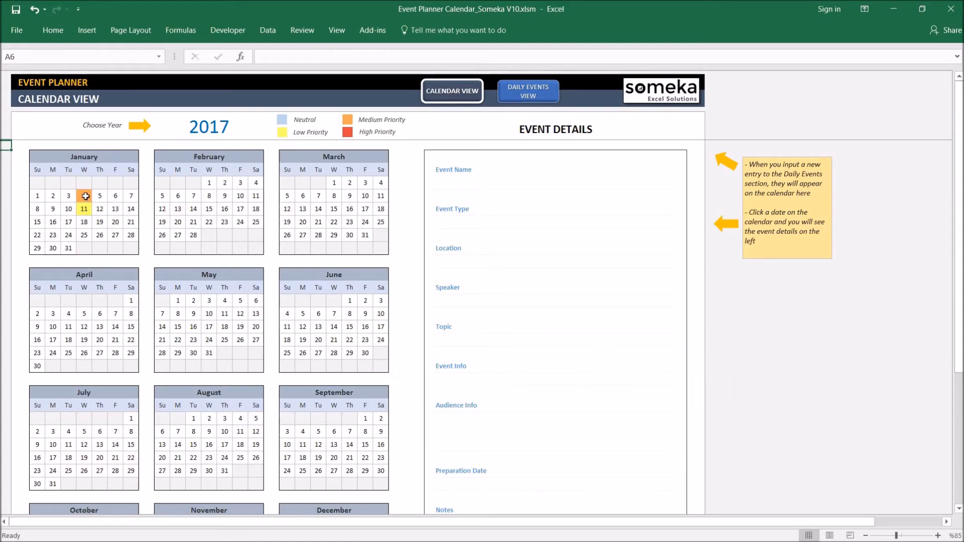
left_click(84, 196)
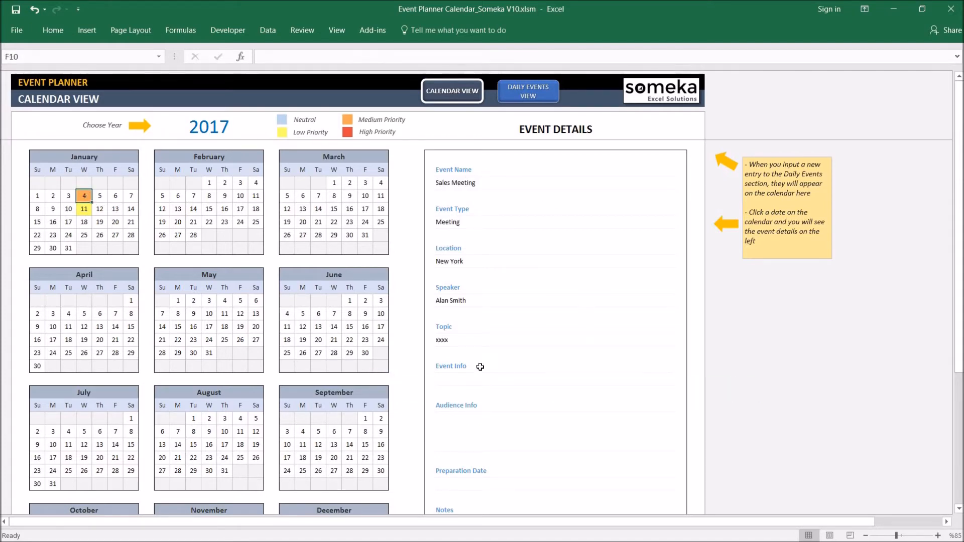
left_click(85, 209)
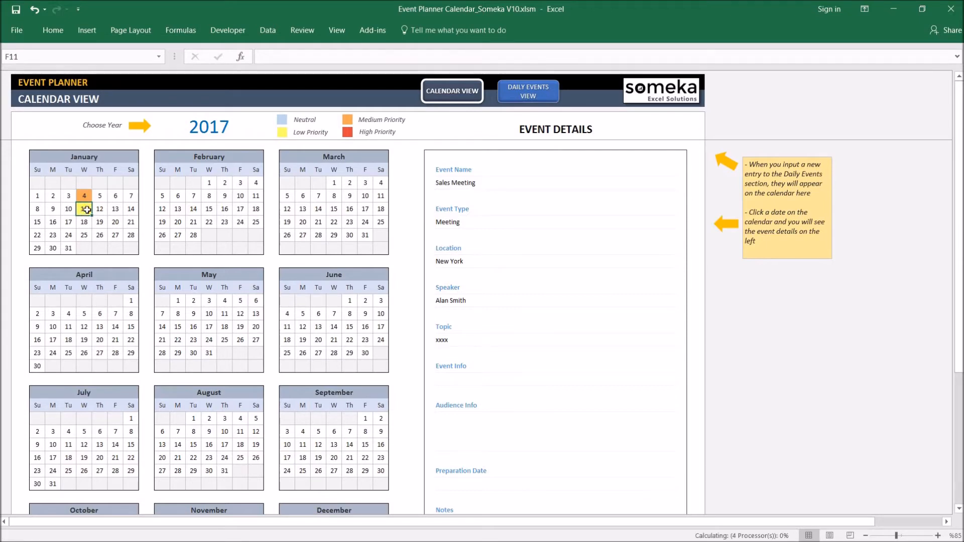
left_click(83, 209)
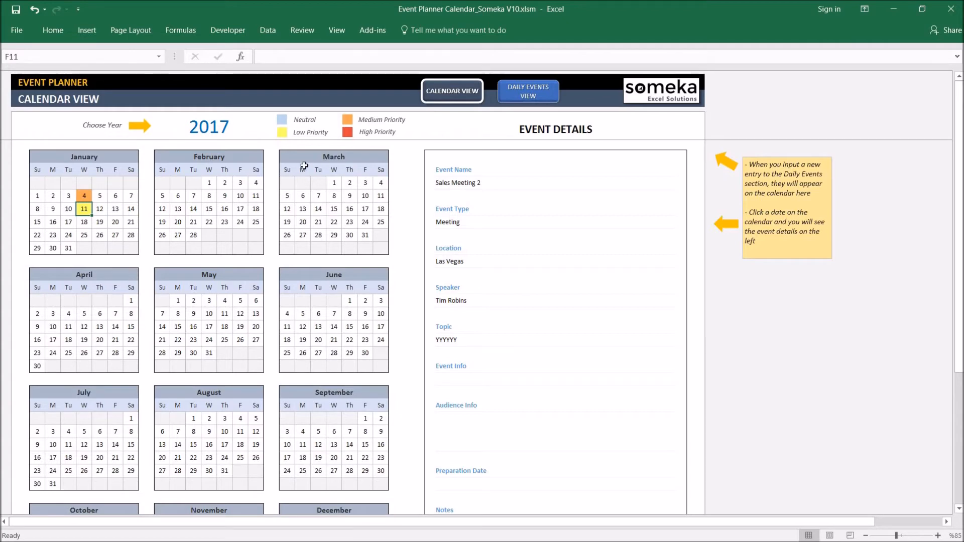
mouse_move(292, 188)
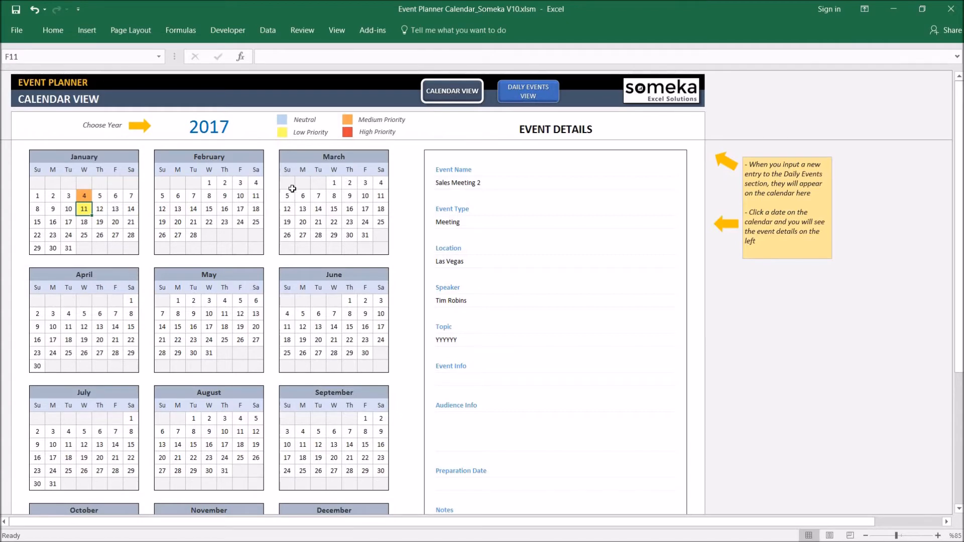
mouse_move(509, 169)
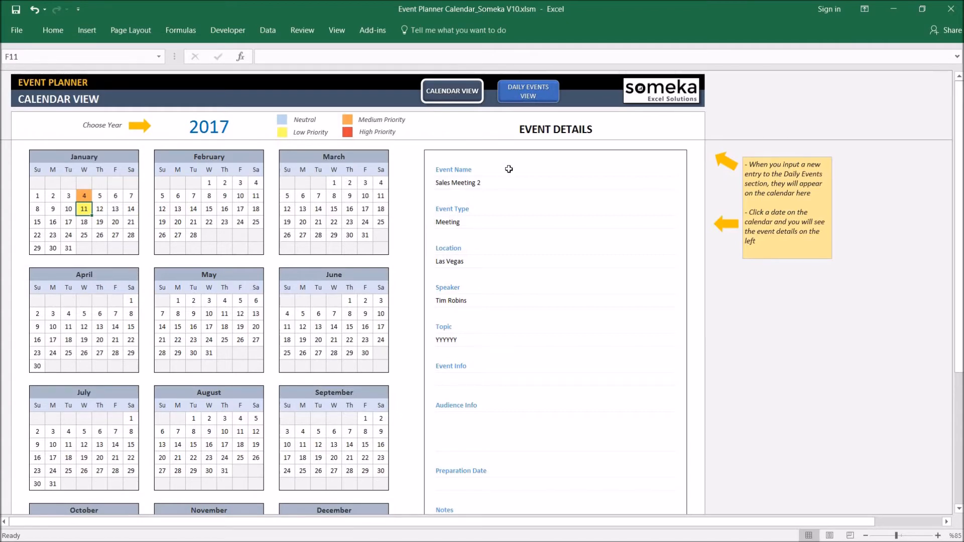
Set the priority of the 4 January and 11 January events to Neutral in the daily events list
left_click(527, 91)
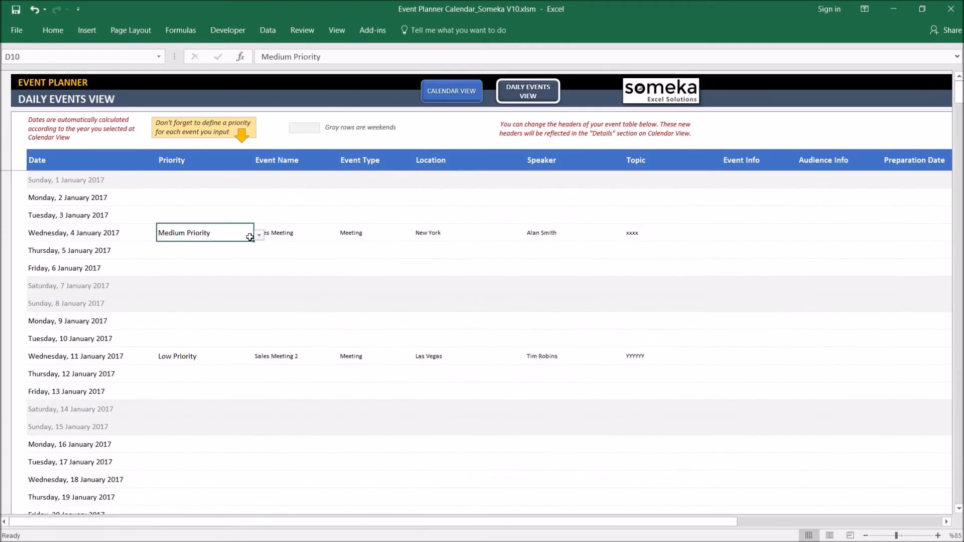
left_click(258, 235)
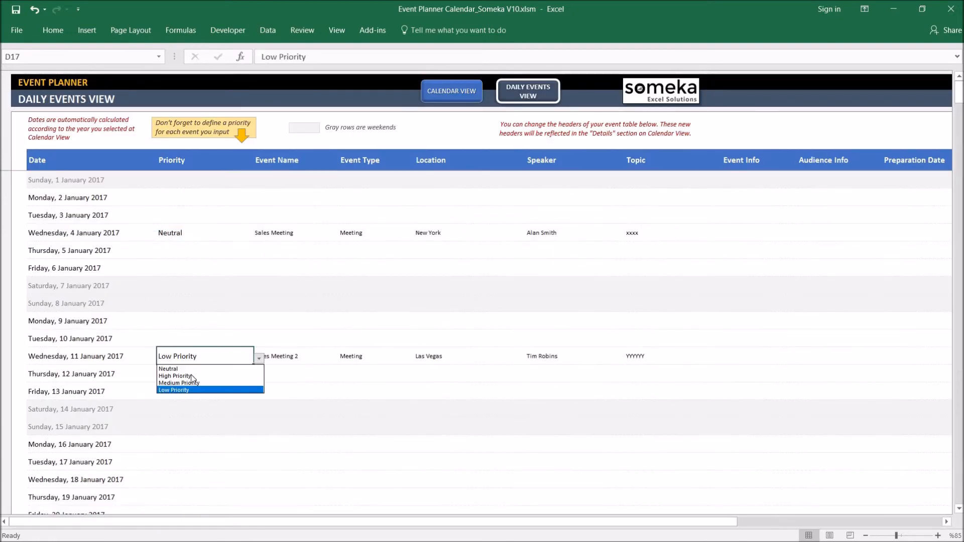
left_click(168, 369)
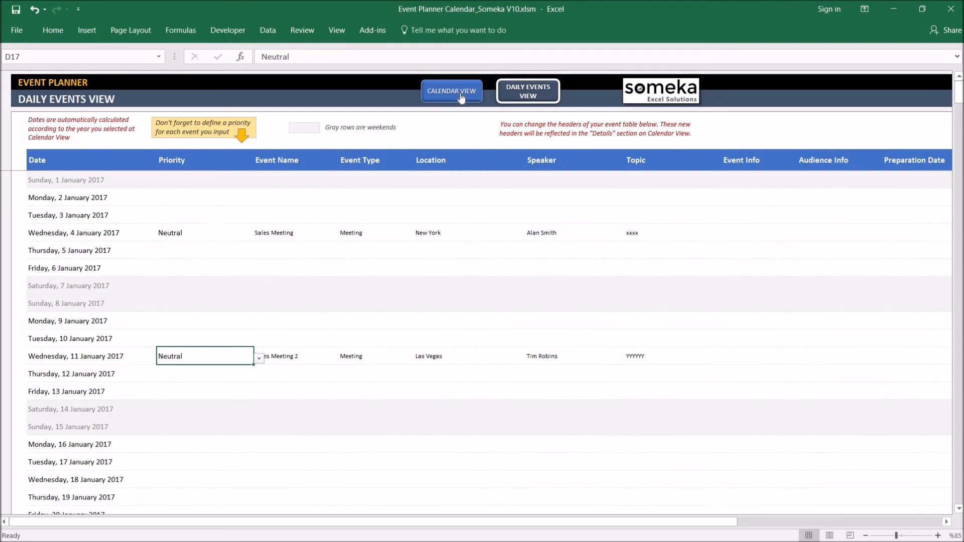
Return to the calendar view showing 4 and 11 January in the light blue Neutral colour
left_click(451, 91)
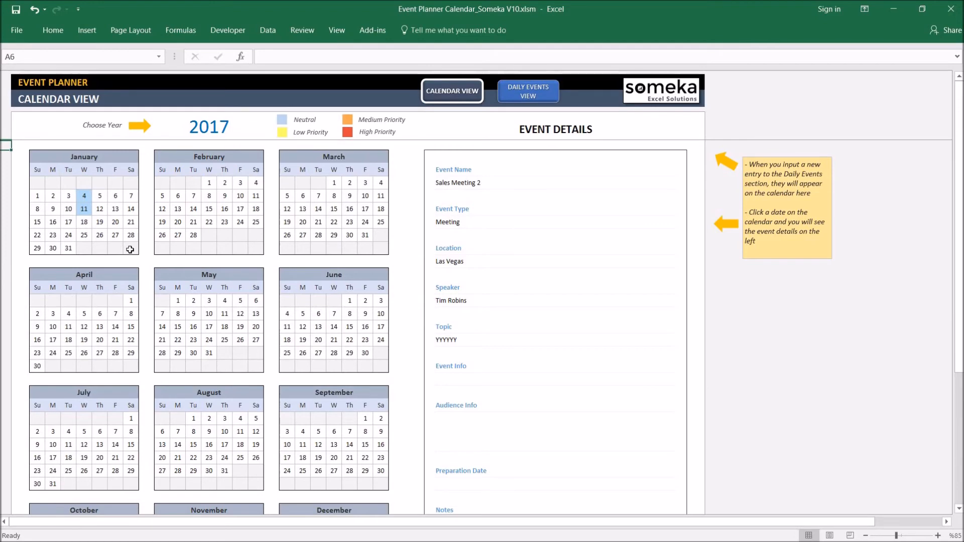
mouse_move(469, 264)
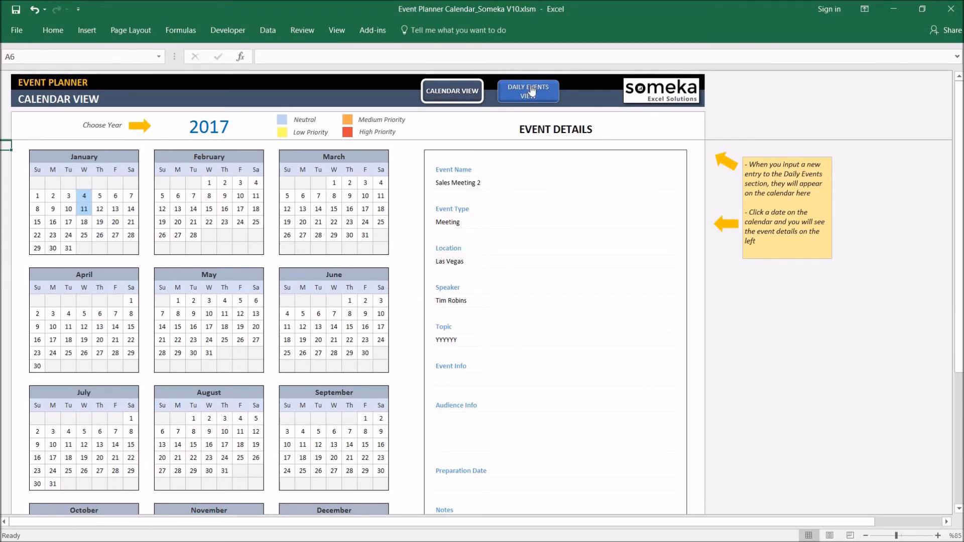
Rename the Event Type column header to Department in the daily events list
left_click(527, 90)
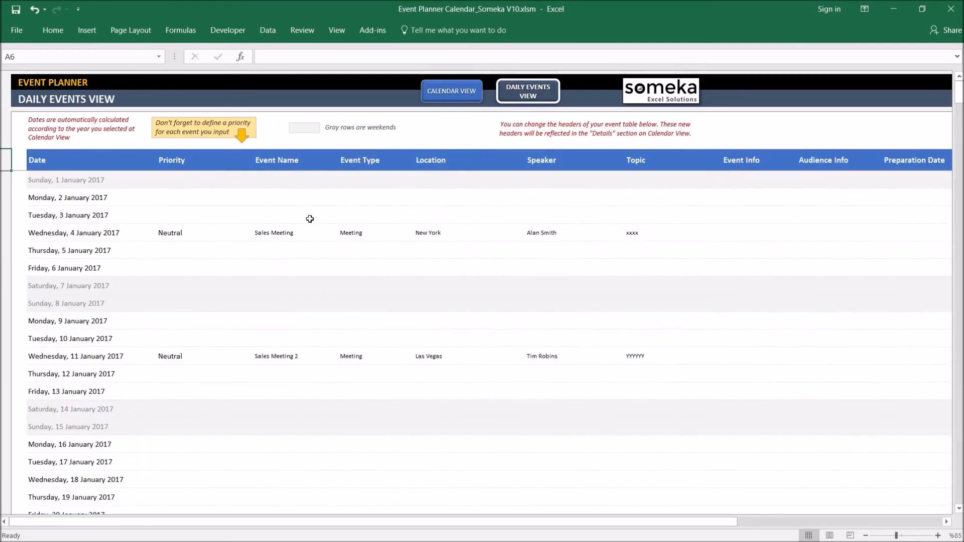
left_click(376, 160)
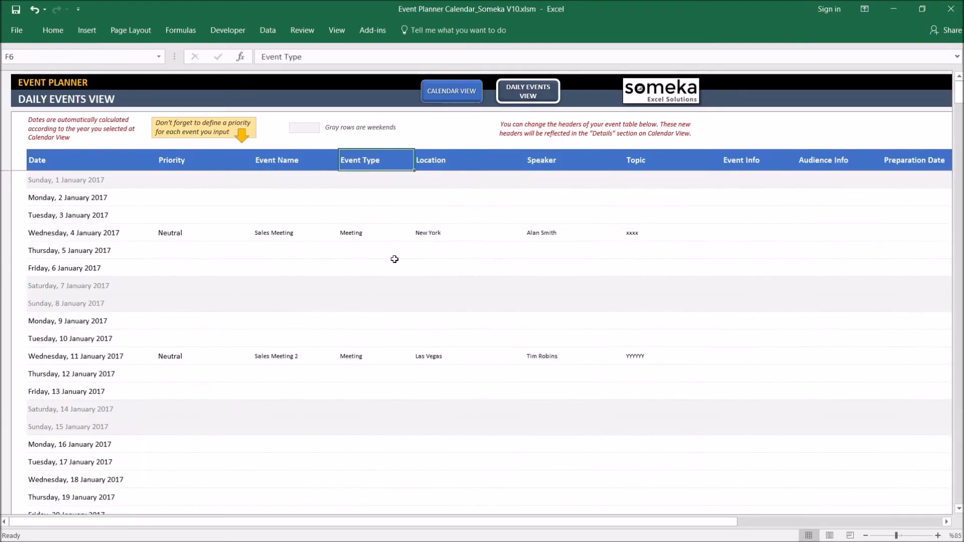
type("D")
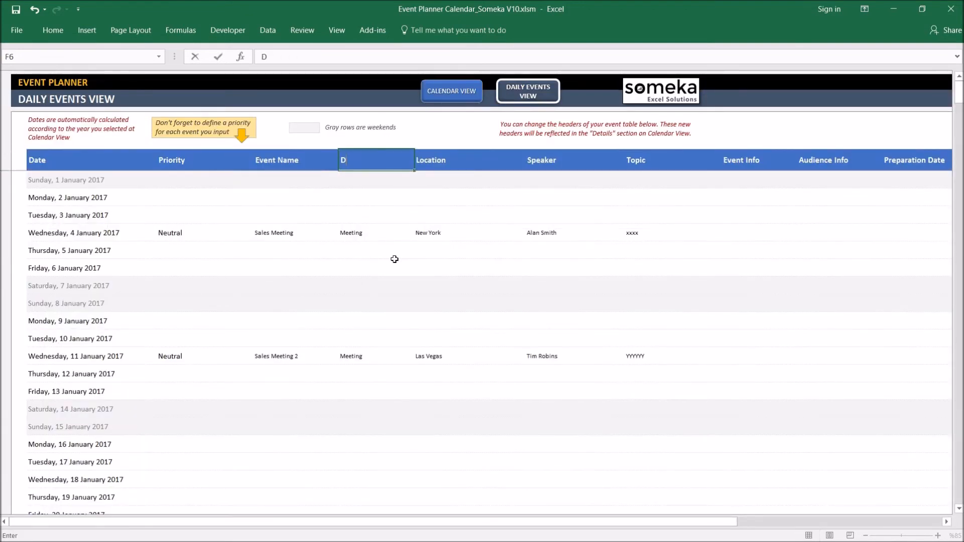
type("epartment")
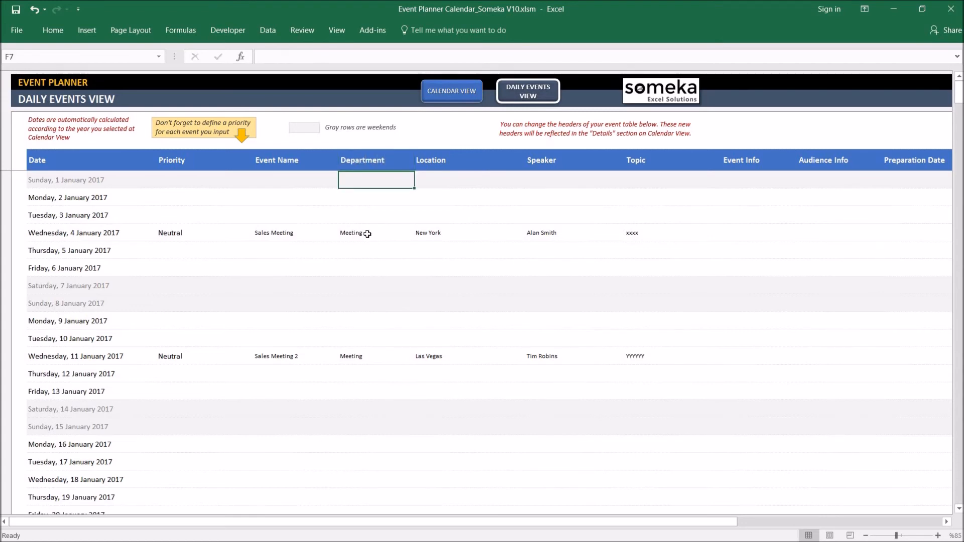
Enter Sales Dep as the department for both January events and check it in the calendar details
type("s")
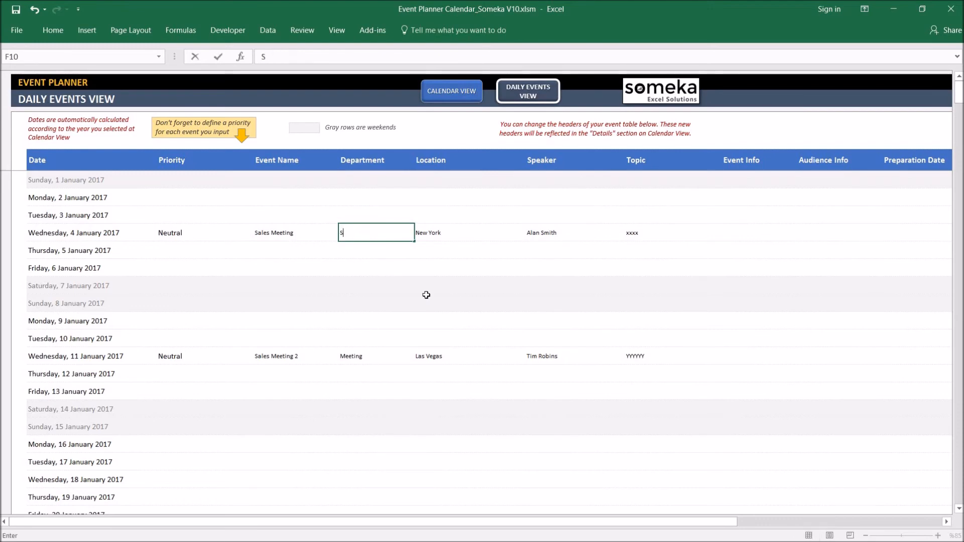
type("ales Dep")
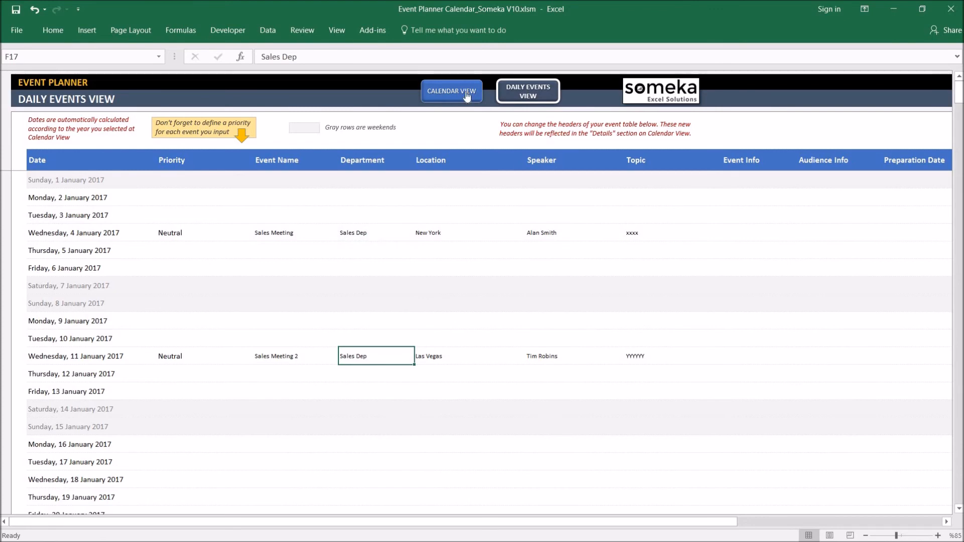
left_click(451, 91)
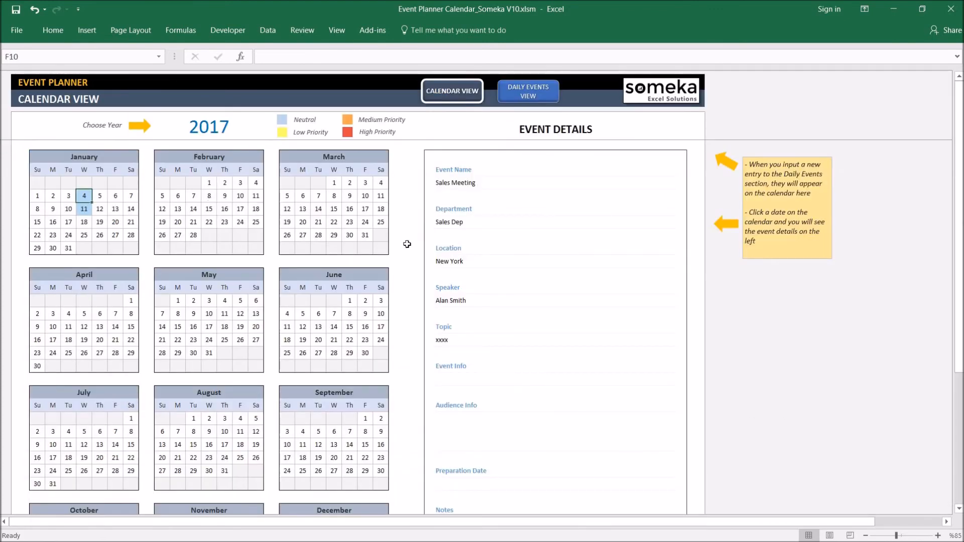
mouse_move(453, 213)
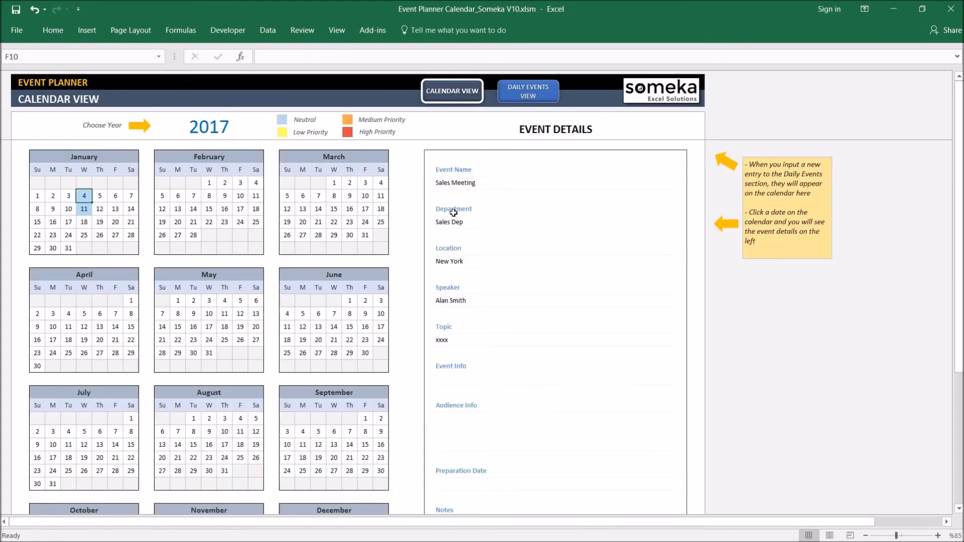